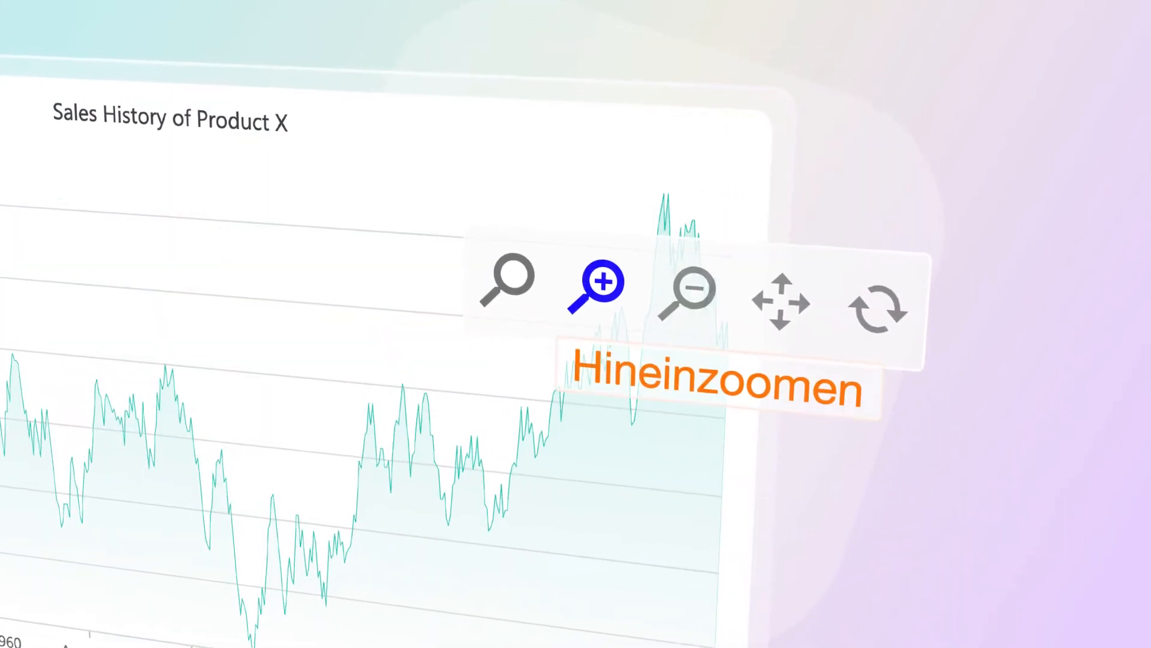
Step: Reveal the export format choices PNG, JPEG, PDF and SVG for the profit chart
left_click(409, 172)
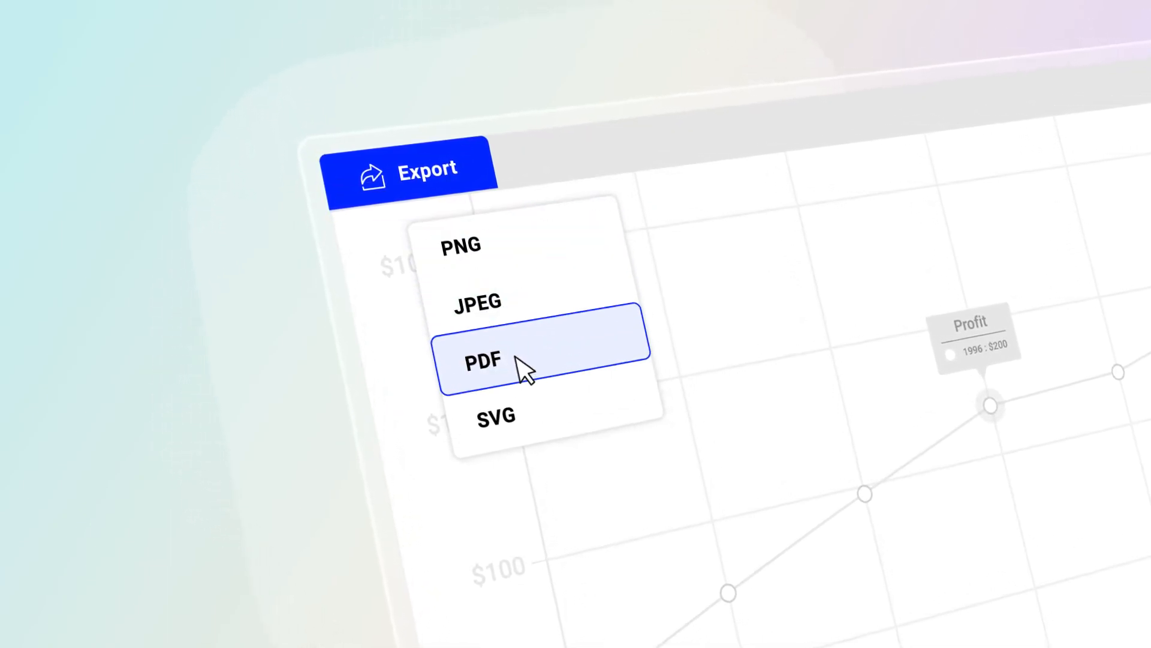
mouse_move(510, 428)
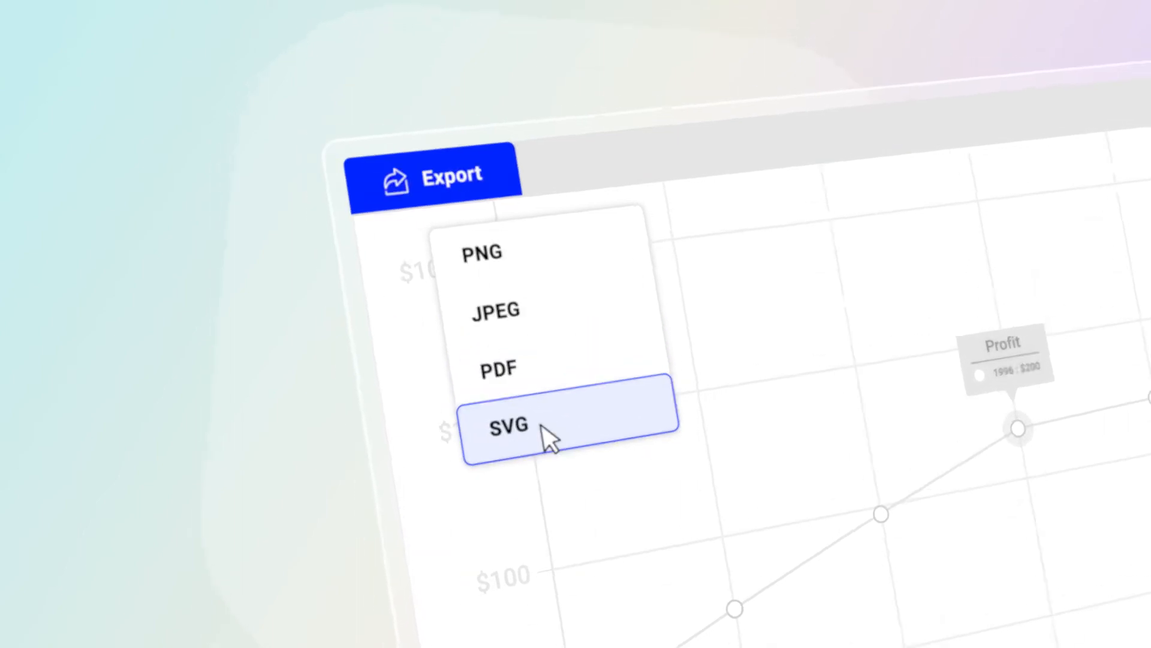